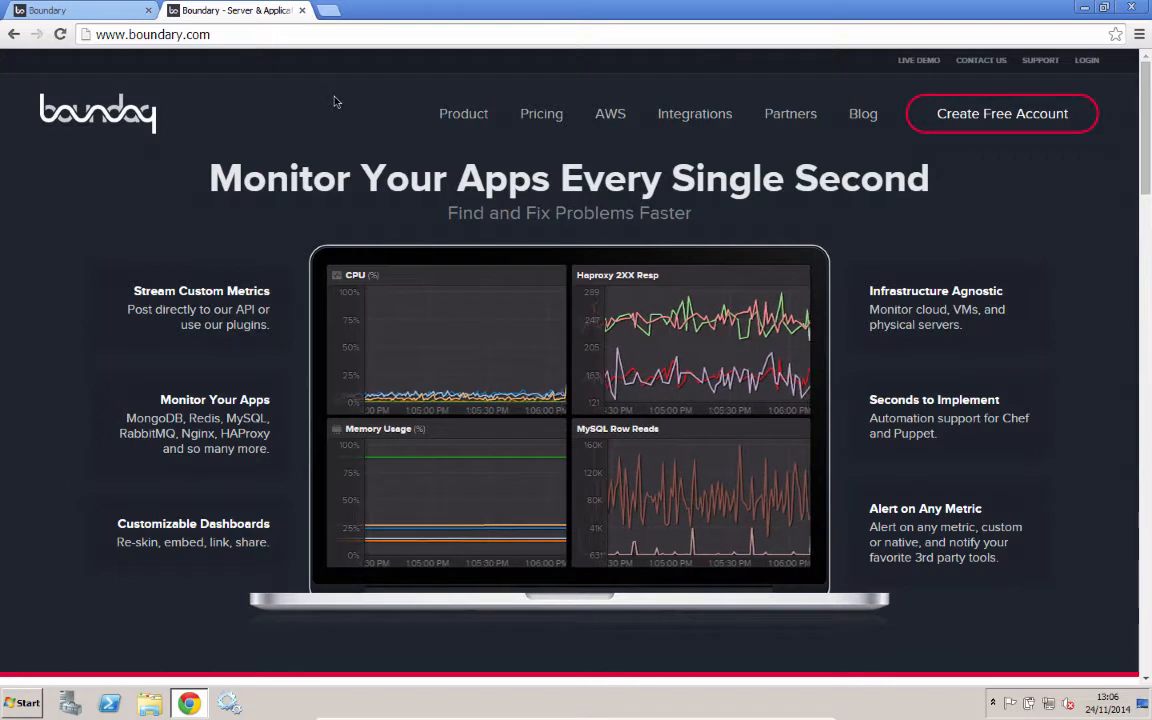
pyautogui.moveTo(922, 124)
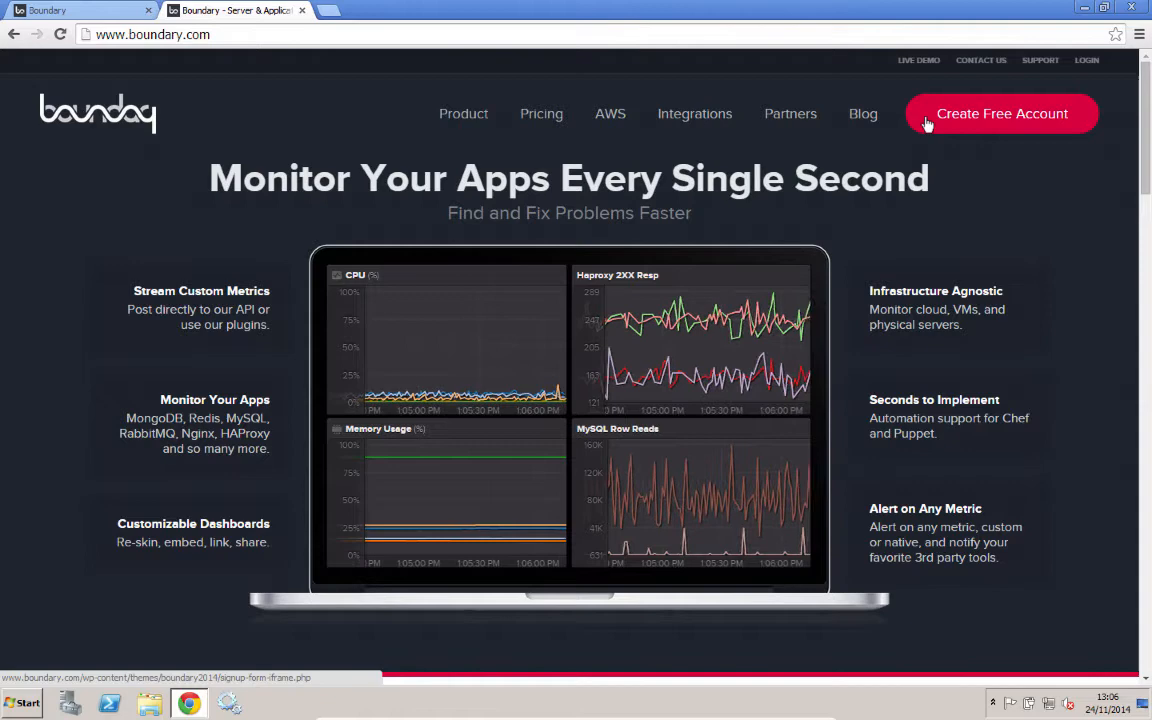
pyautogui.moveTo(360, 88)
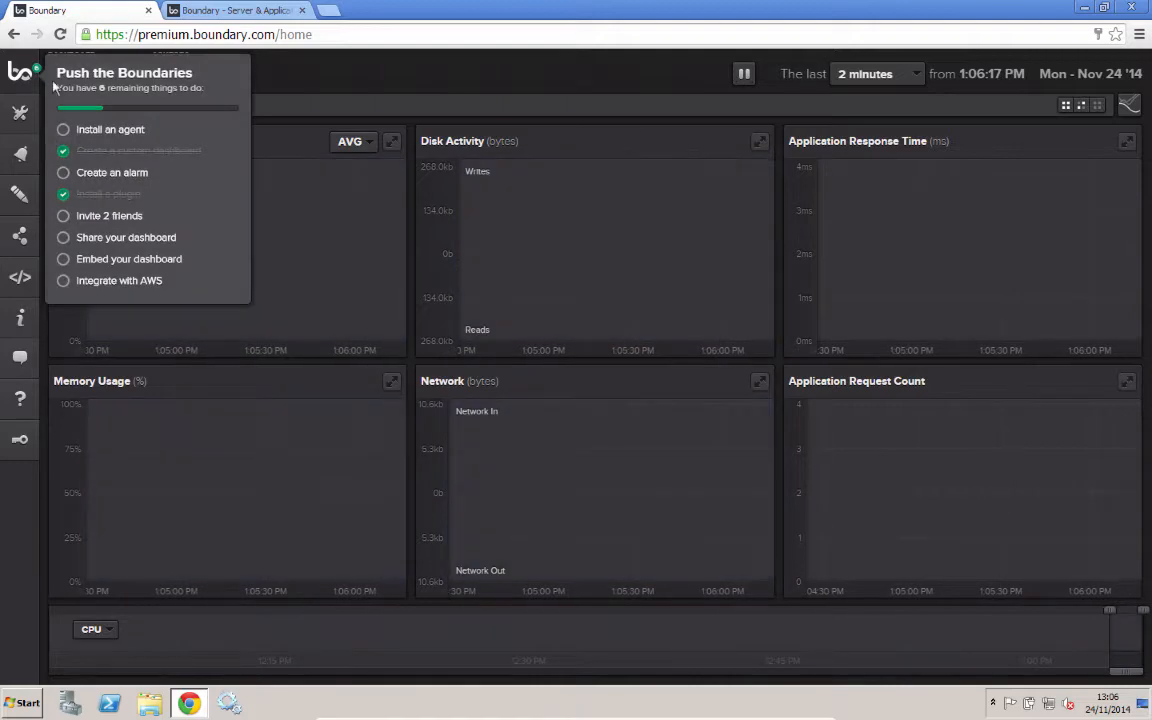
# Step: Download the 64-bit Windows meter installer from the agent installation instructions and run it
pyautogui.click(110, 129)
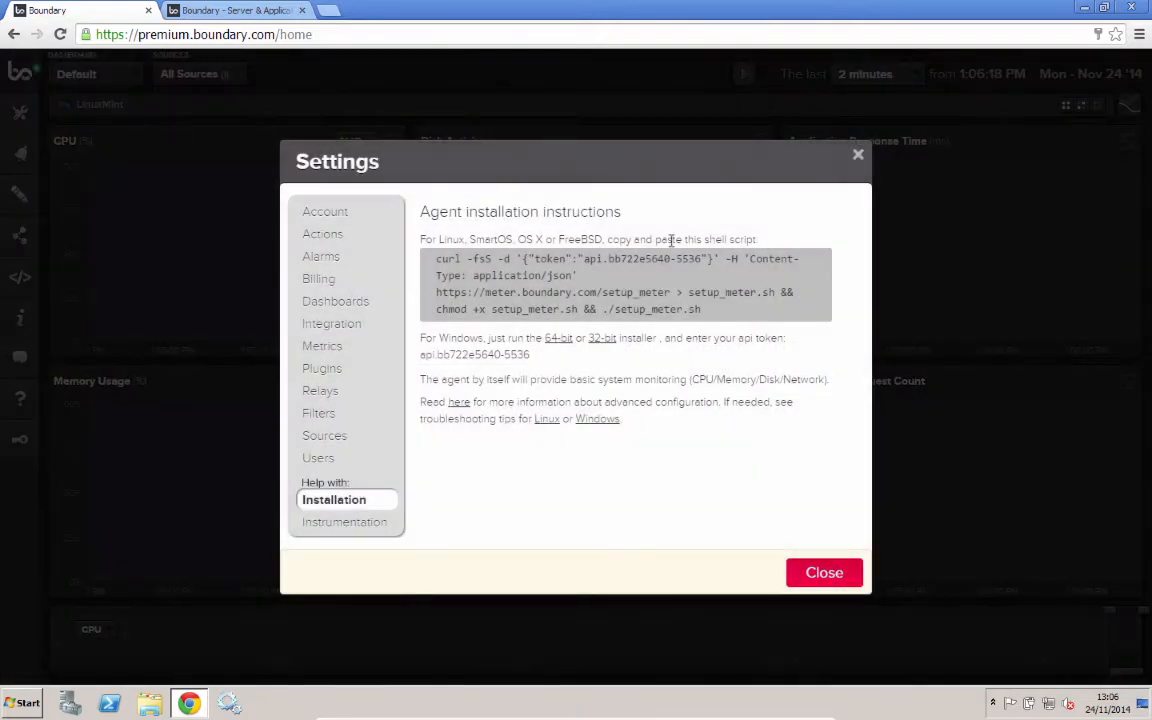
pyautogui.moveTo(460, 272)
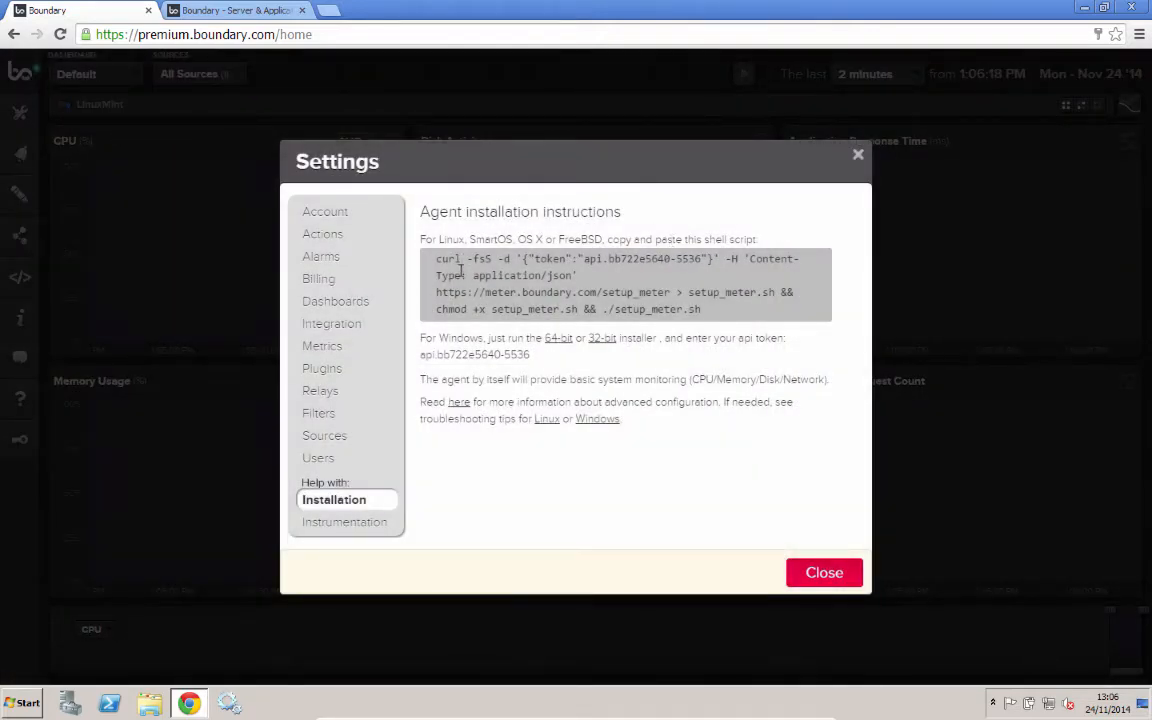
pyautogui.moveTo(540, 352)
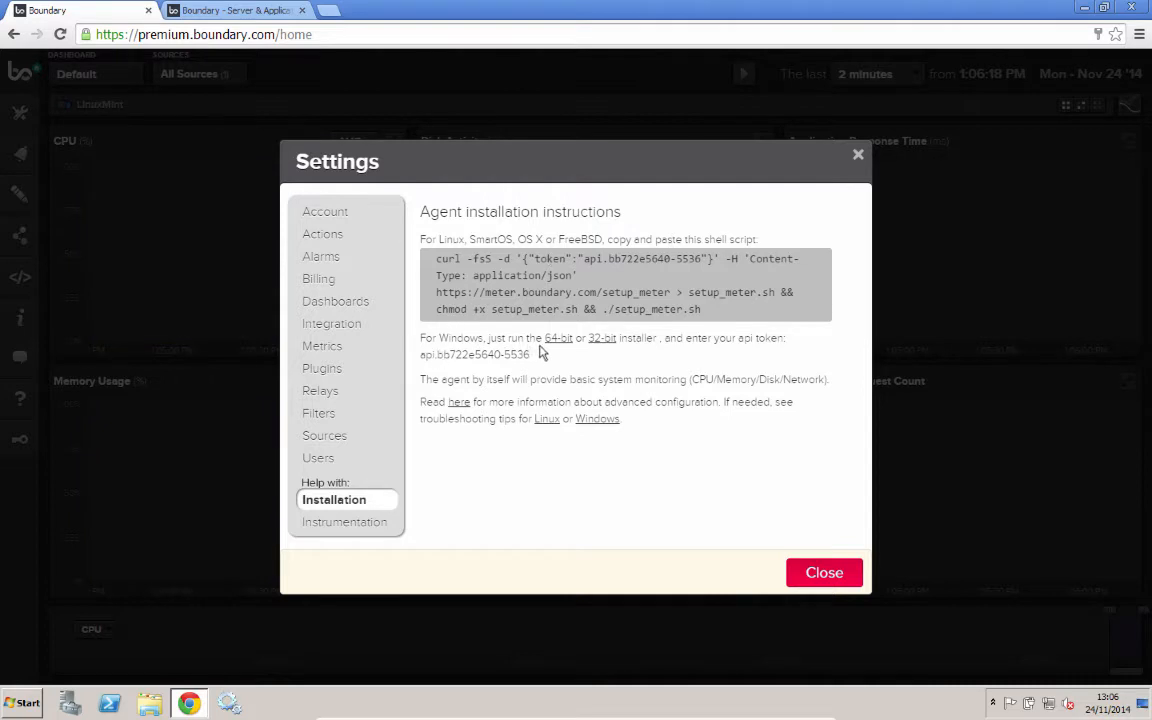
pyautogui.moveTo(601, 337)
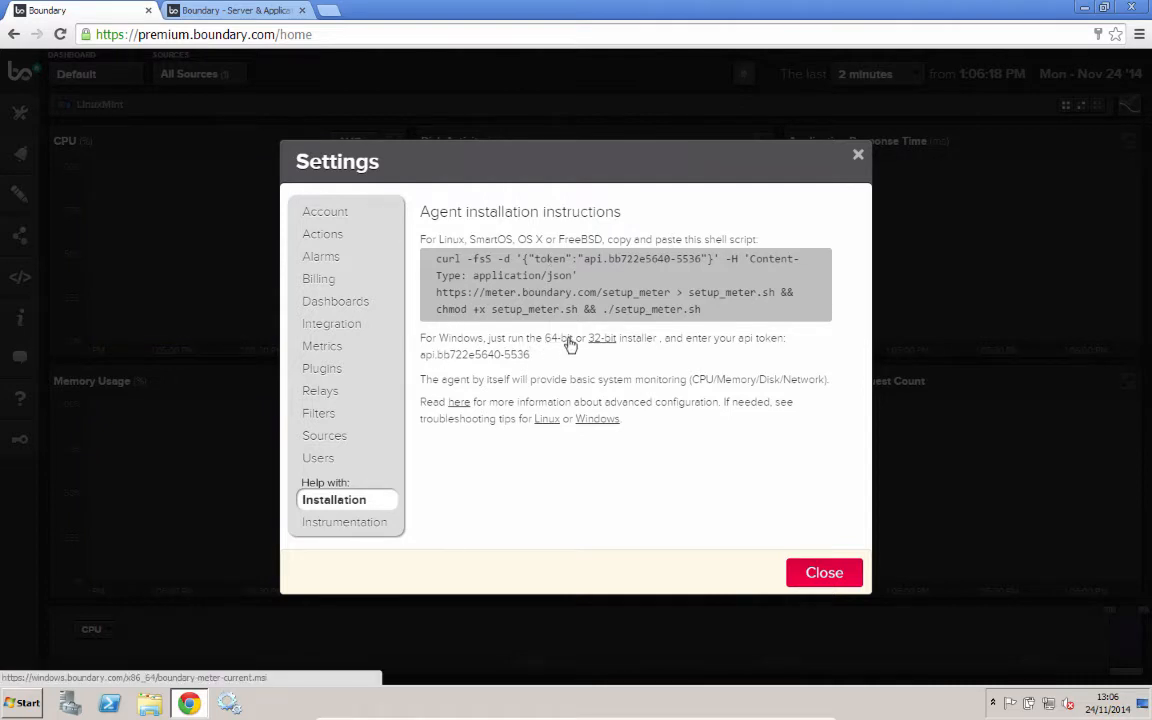
pyautogui.click(557, 338)
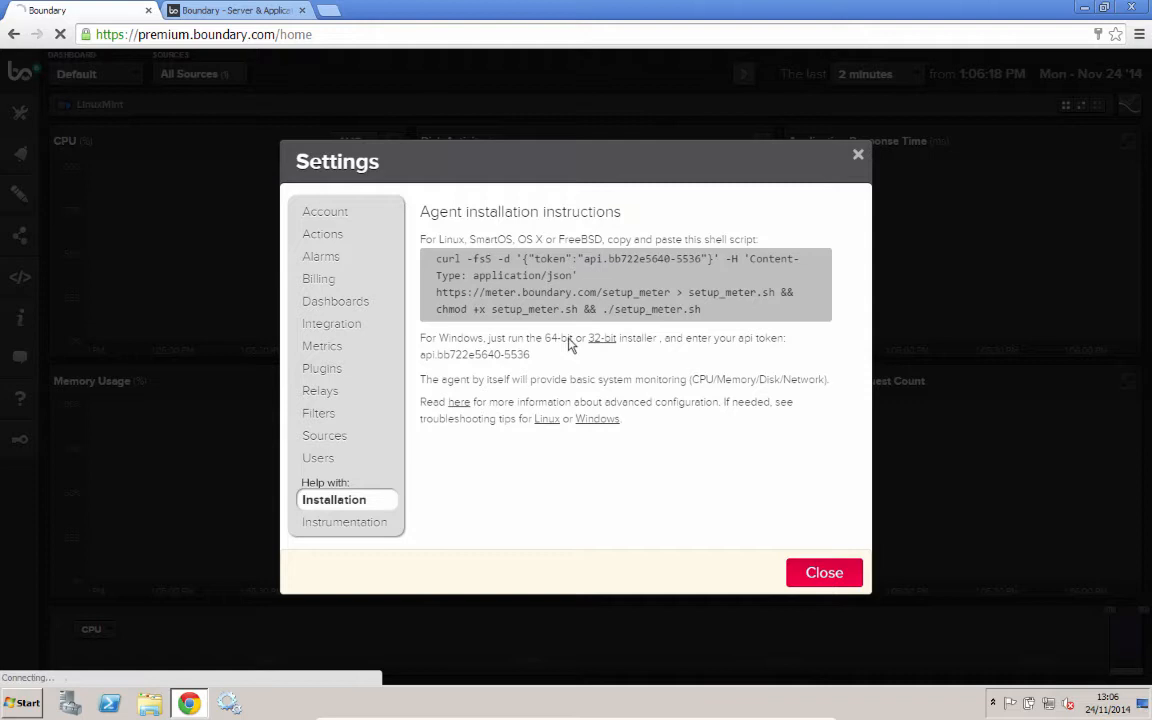
pyautogui.click(558, 338)
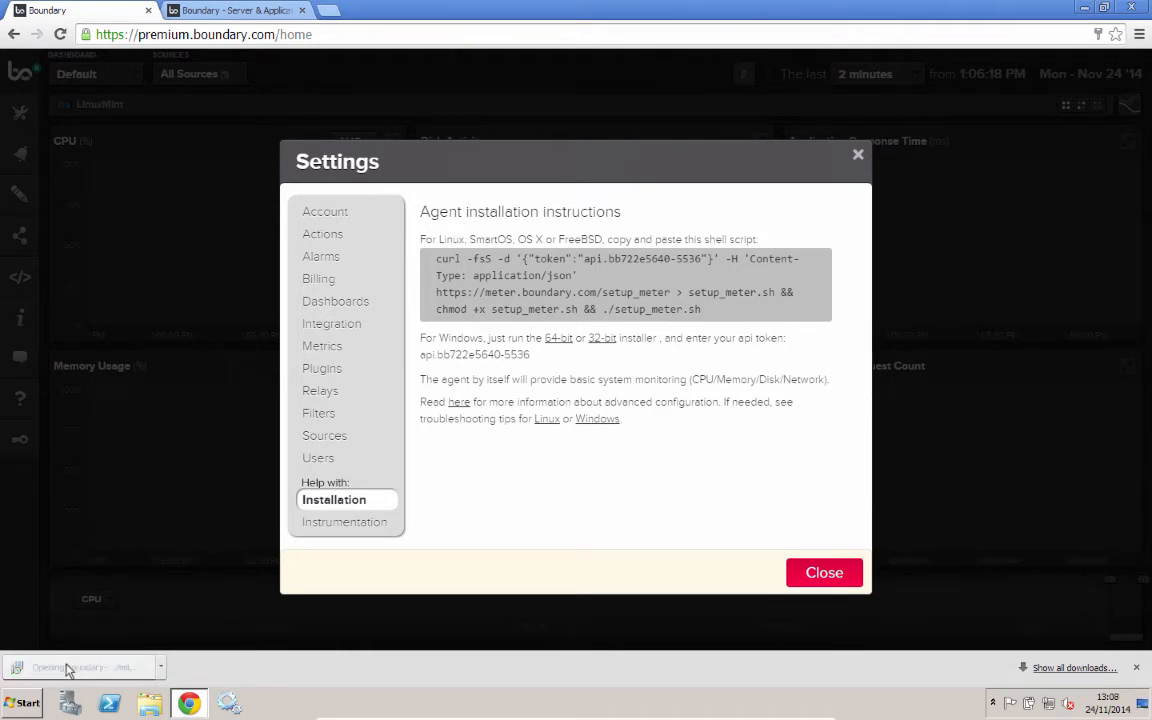
pyautogui.moveTo(180, 568)
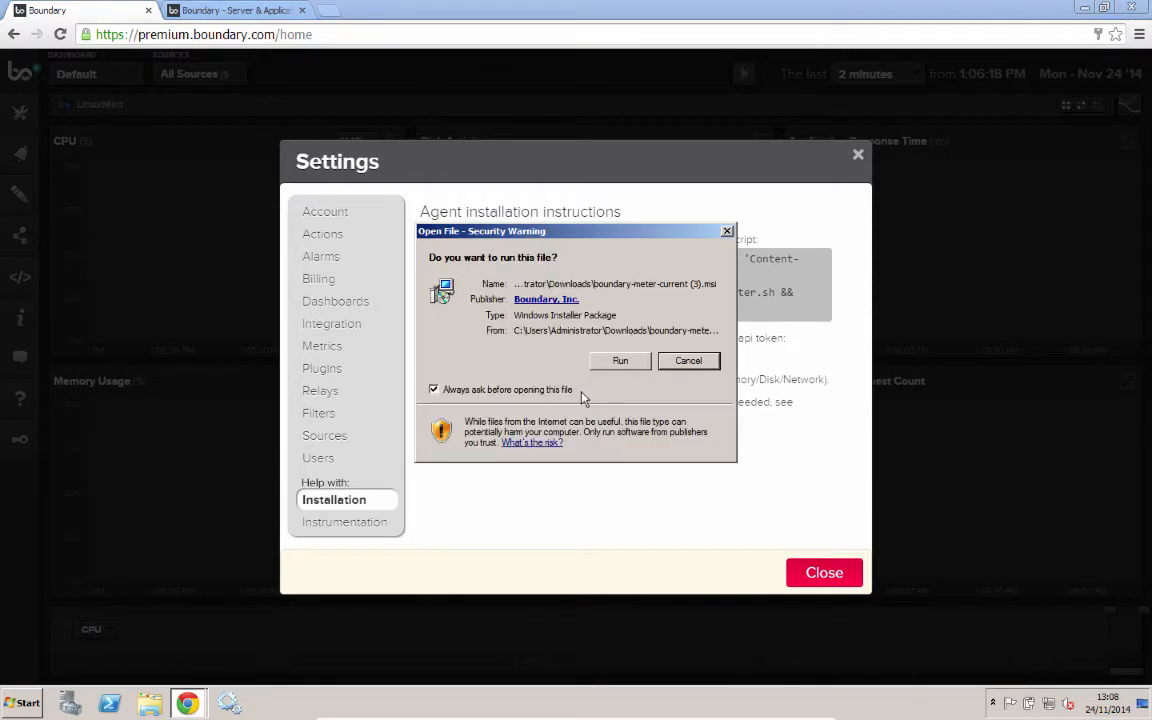
# Step: Run the meter installer, accept the license, and keep the default C:\Program Files\Boundary\ folder
pyautogui.click(619, 360)
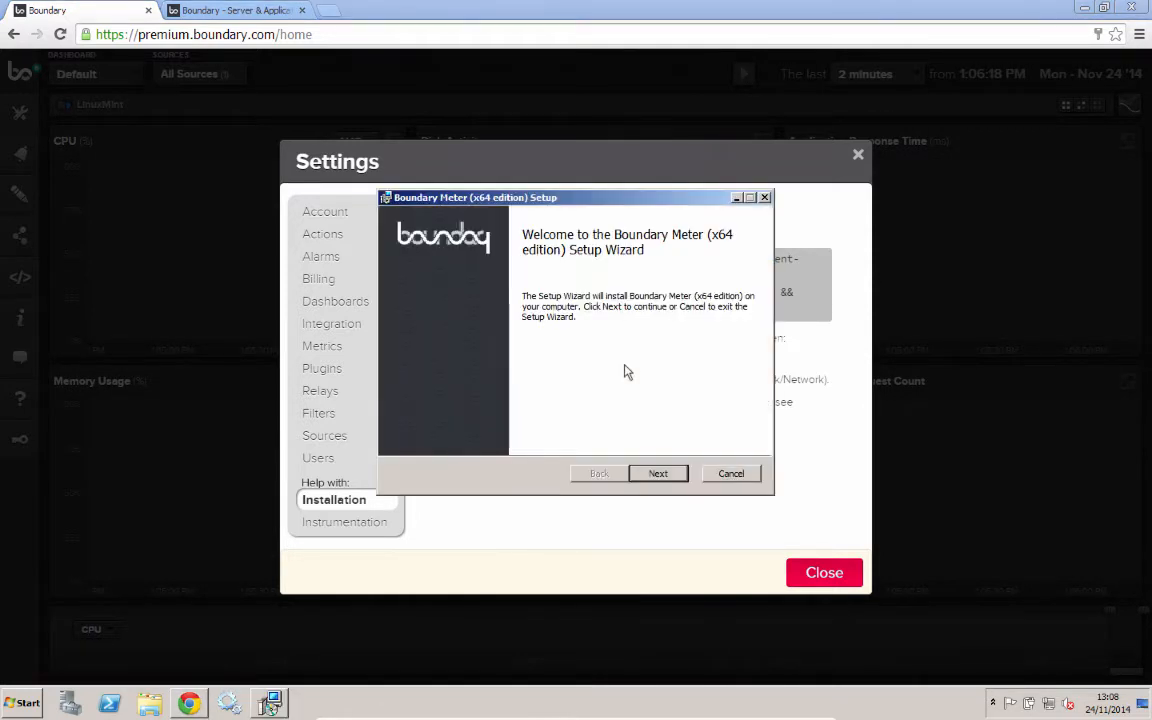
pyautogui.click(658, 473)
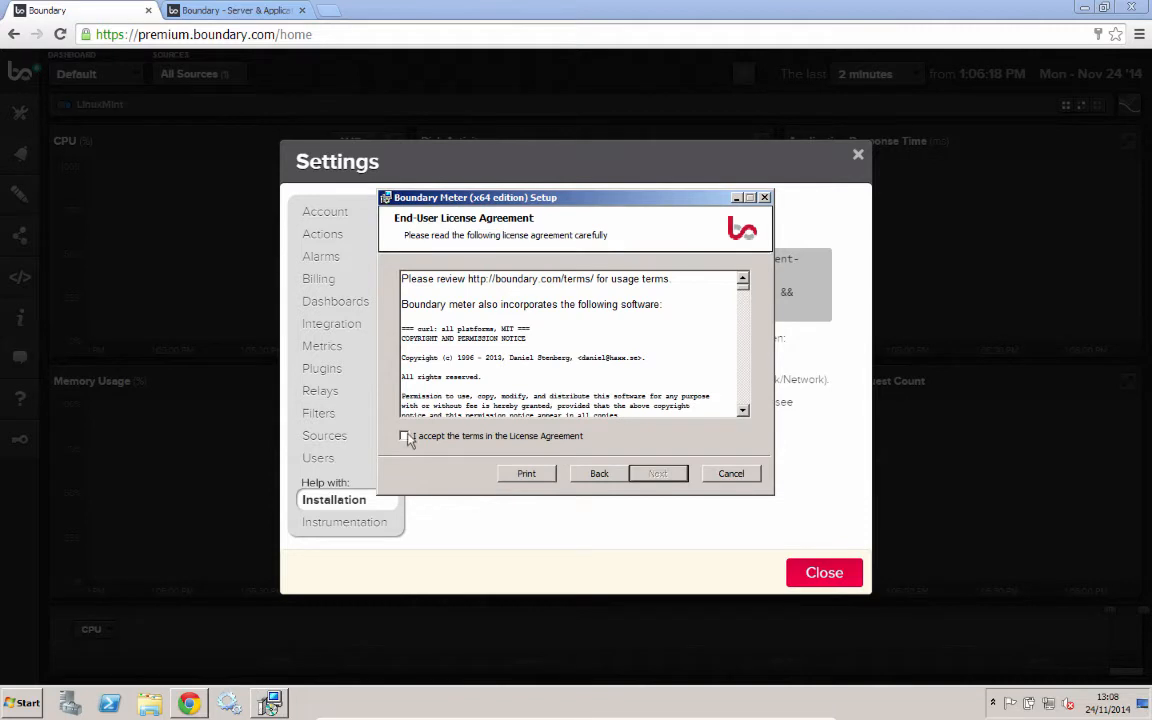
pyautogui.click(405, 435)
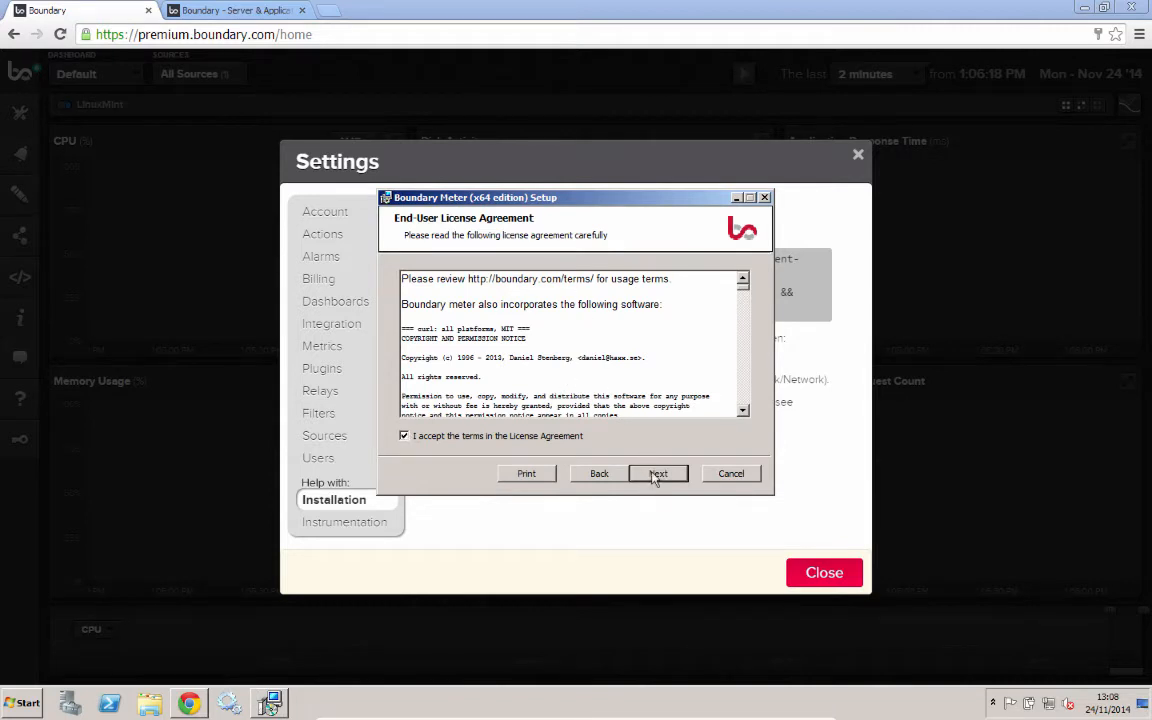
pyautogui.click(658, 473)
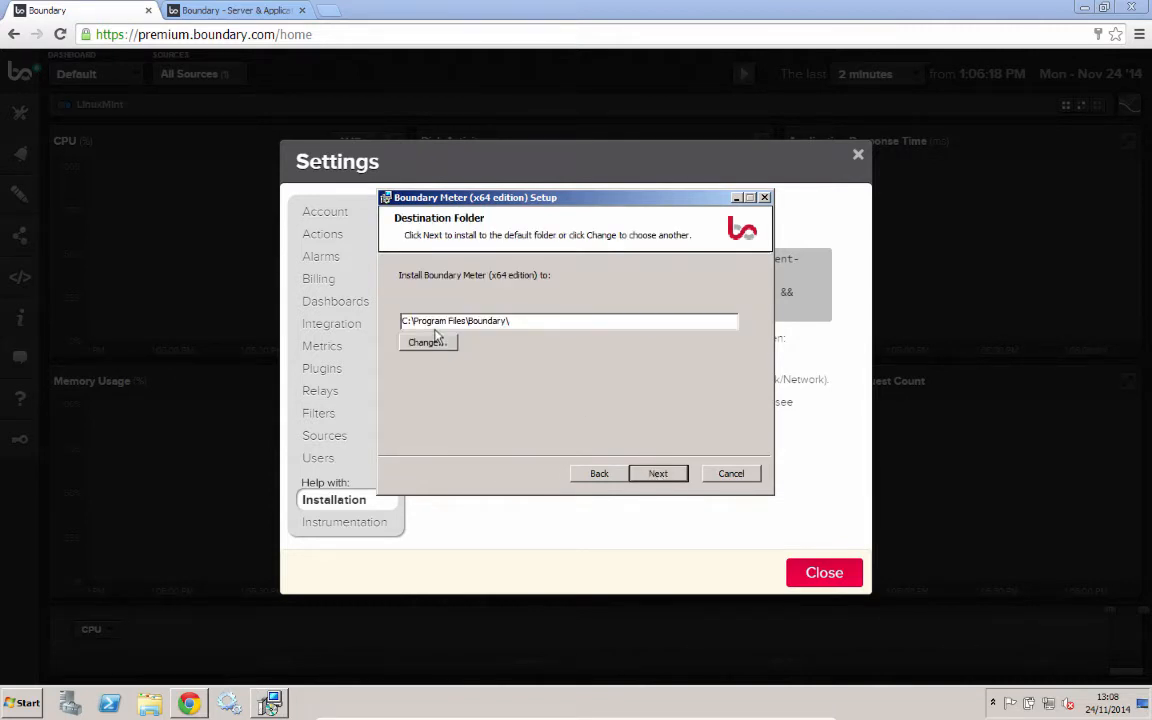
pyautogui.click(657, 473)
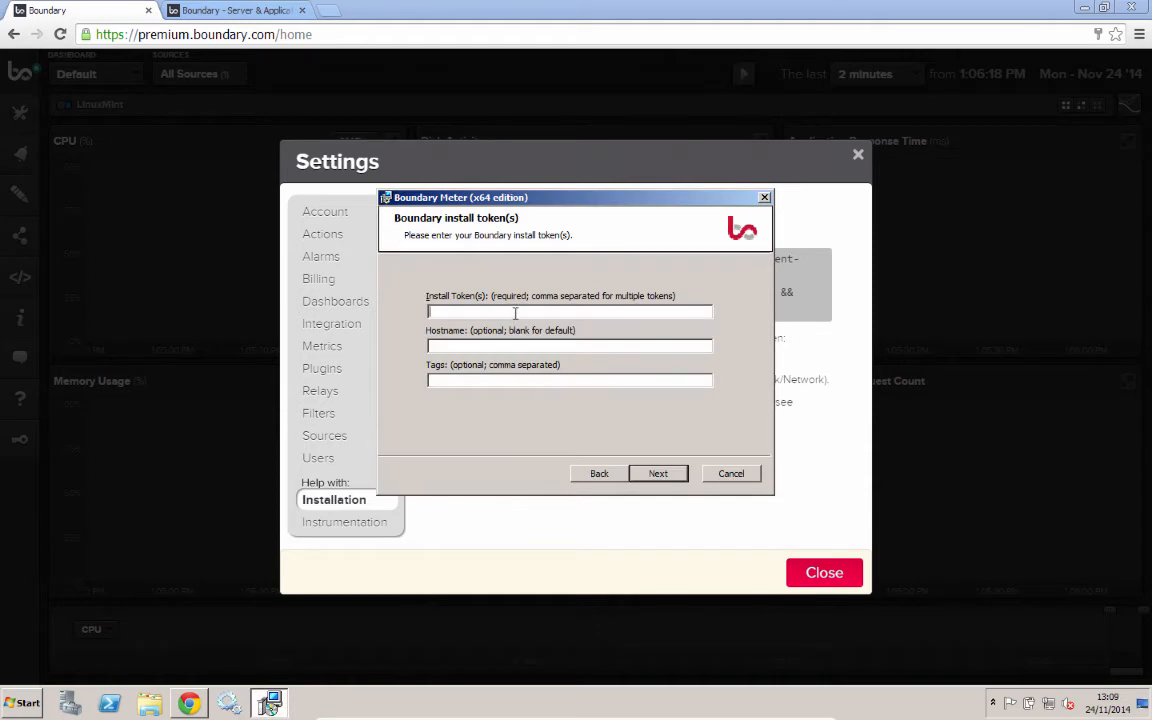
pyautogui.moveTo(540, 313)
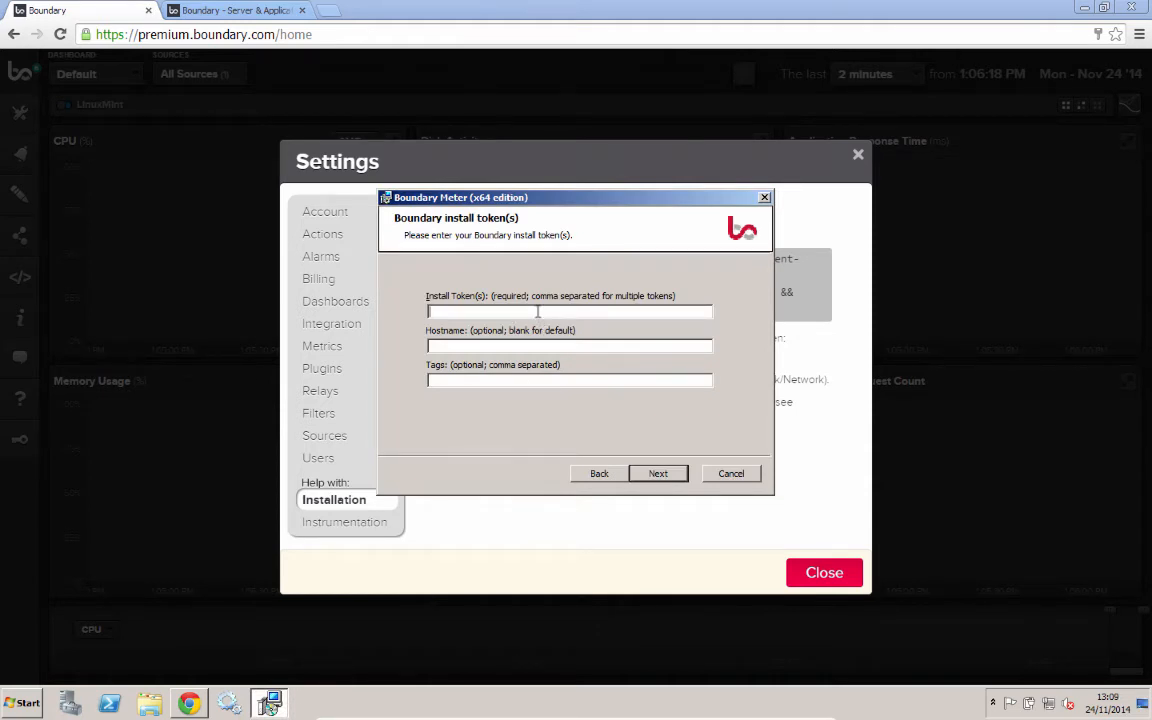
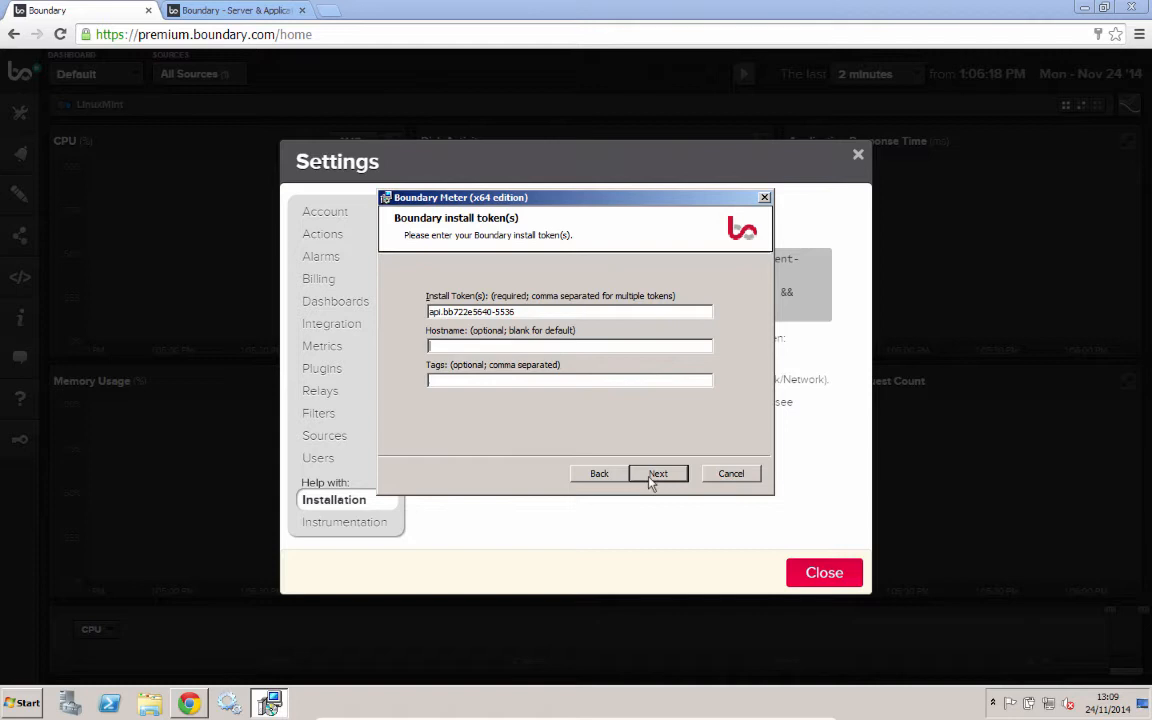
pyautogui.click(658, 473)
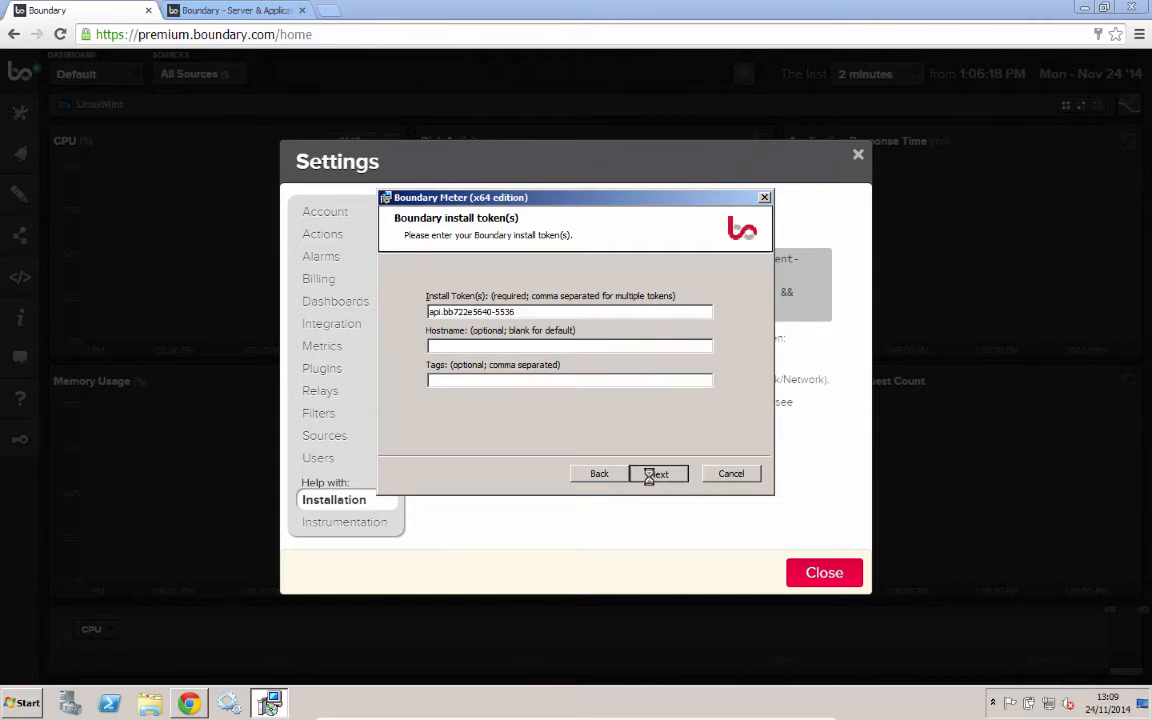
pyautogui.click(657, 473)
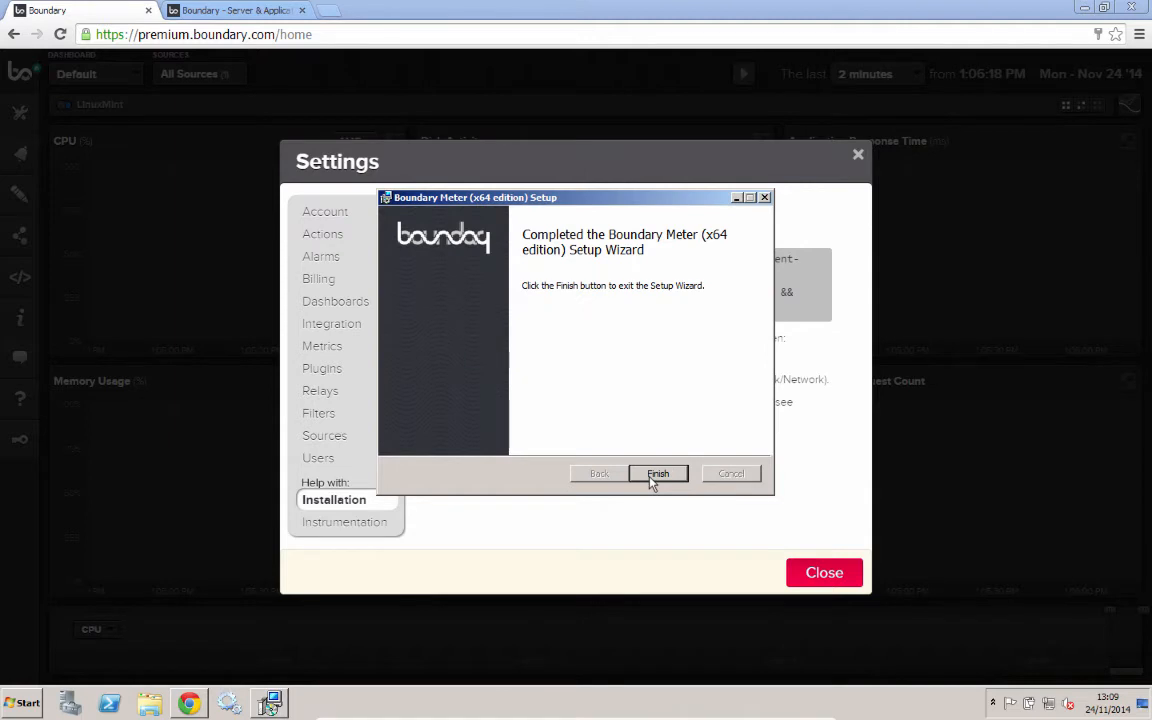
pyautogui.click(658, 473)
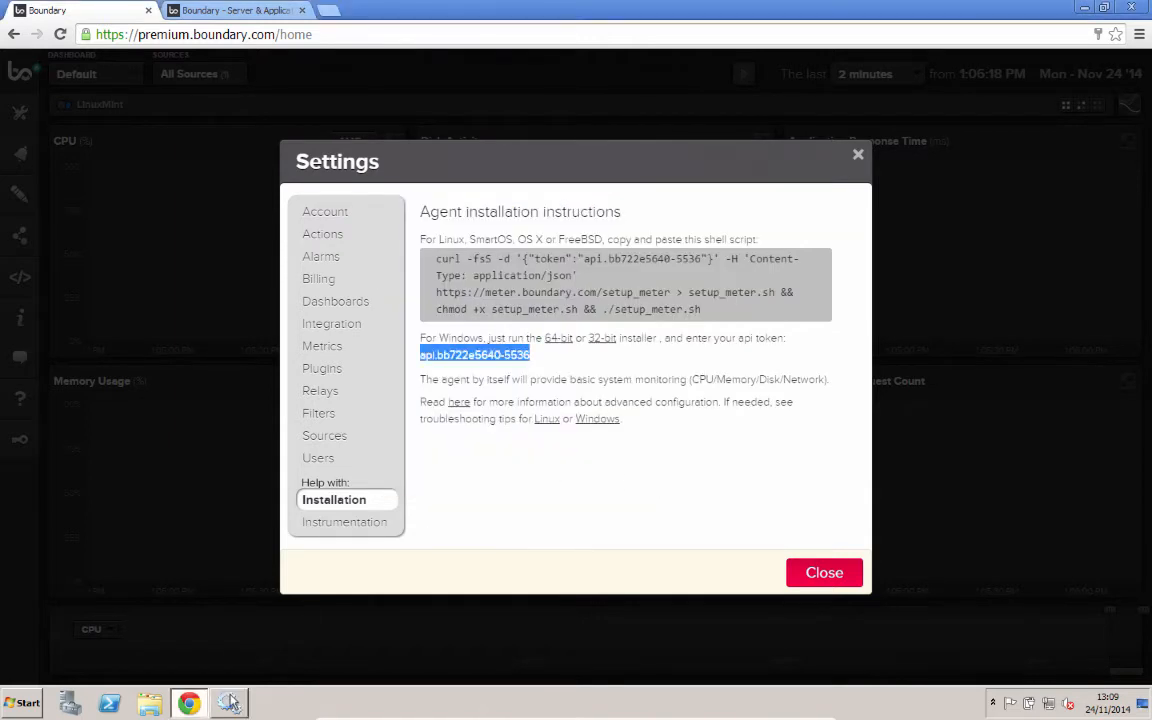
# Step: Confirm the Boundary Meter service in Services, then return to the dashboard
pyautogui.click(229, 703)
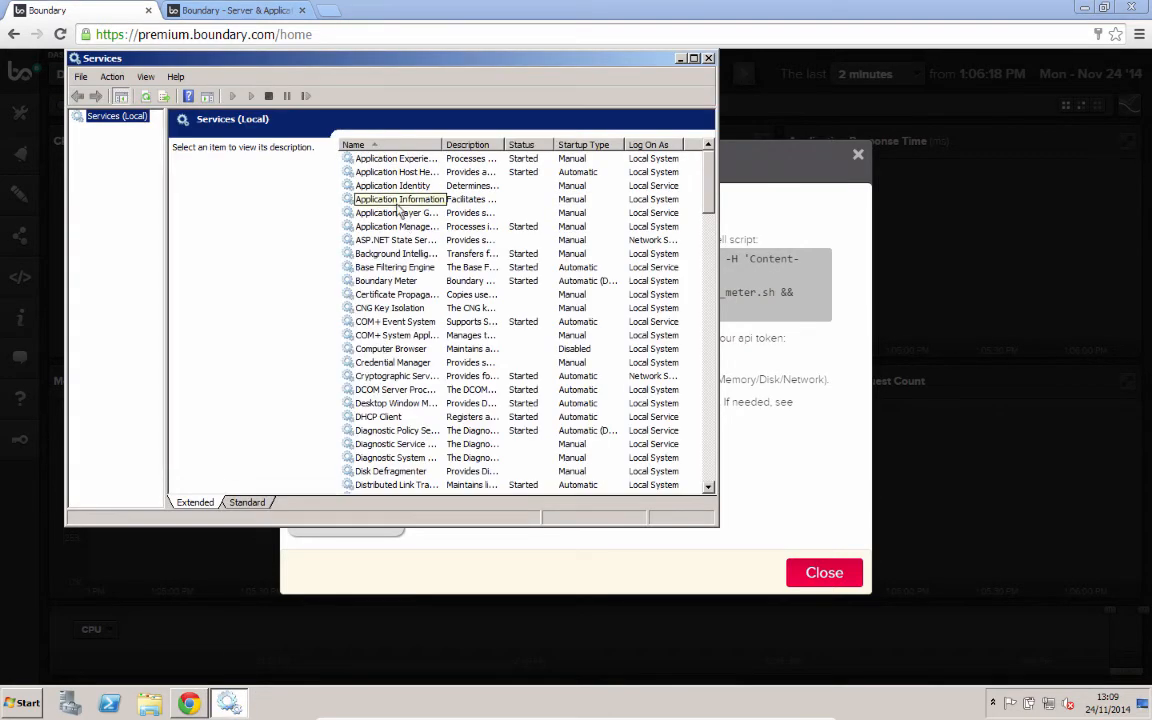
pyautogui.click(385, 280)
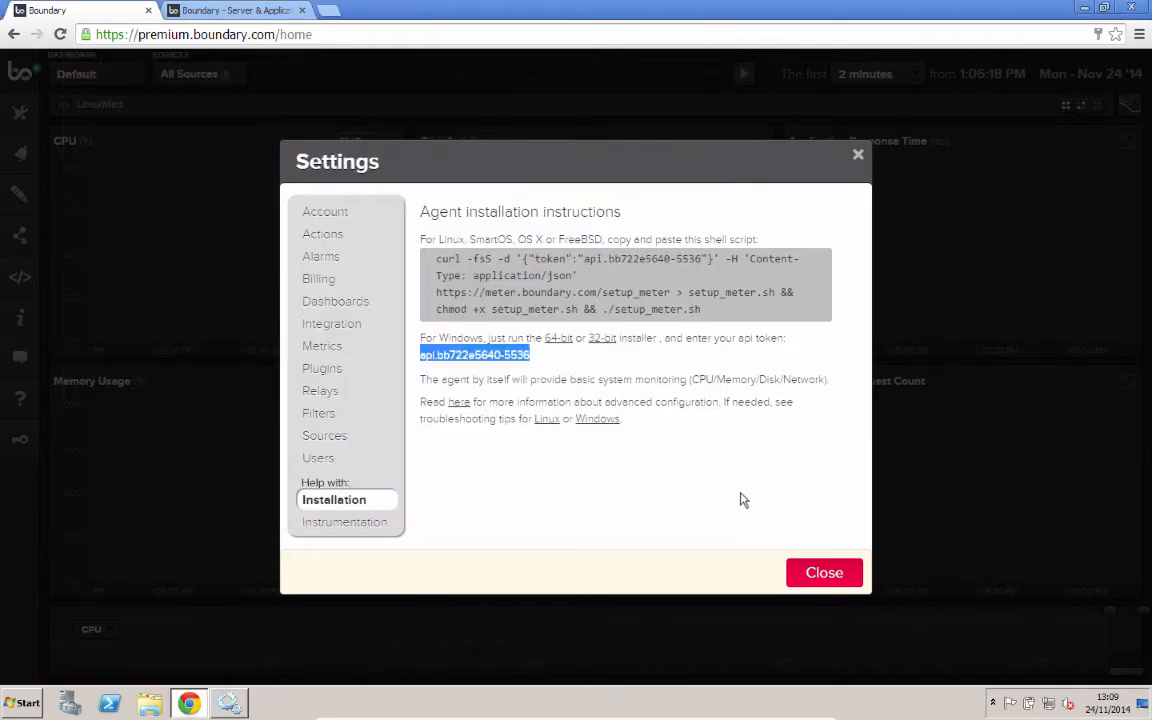
pyautogui.click(823, 572)
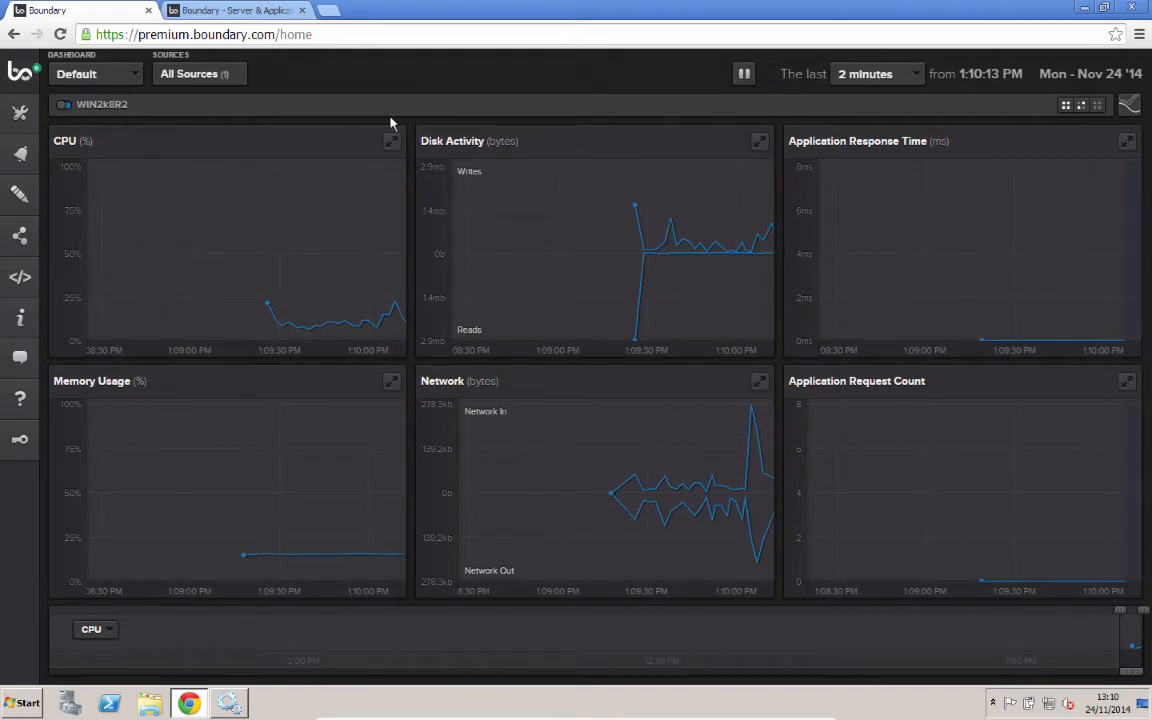
pyautogui.moveTo(55, 158)
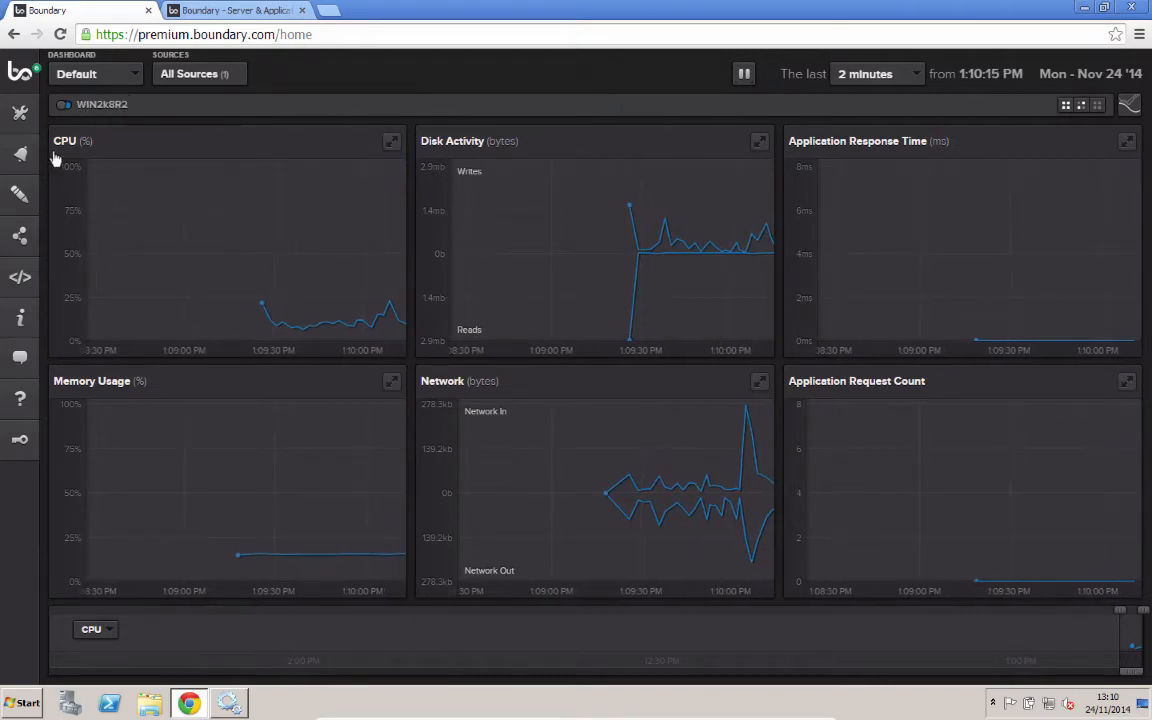
pyautogui.moveTo(800, 222)
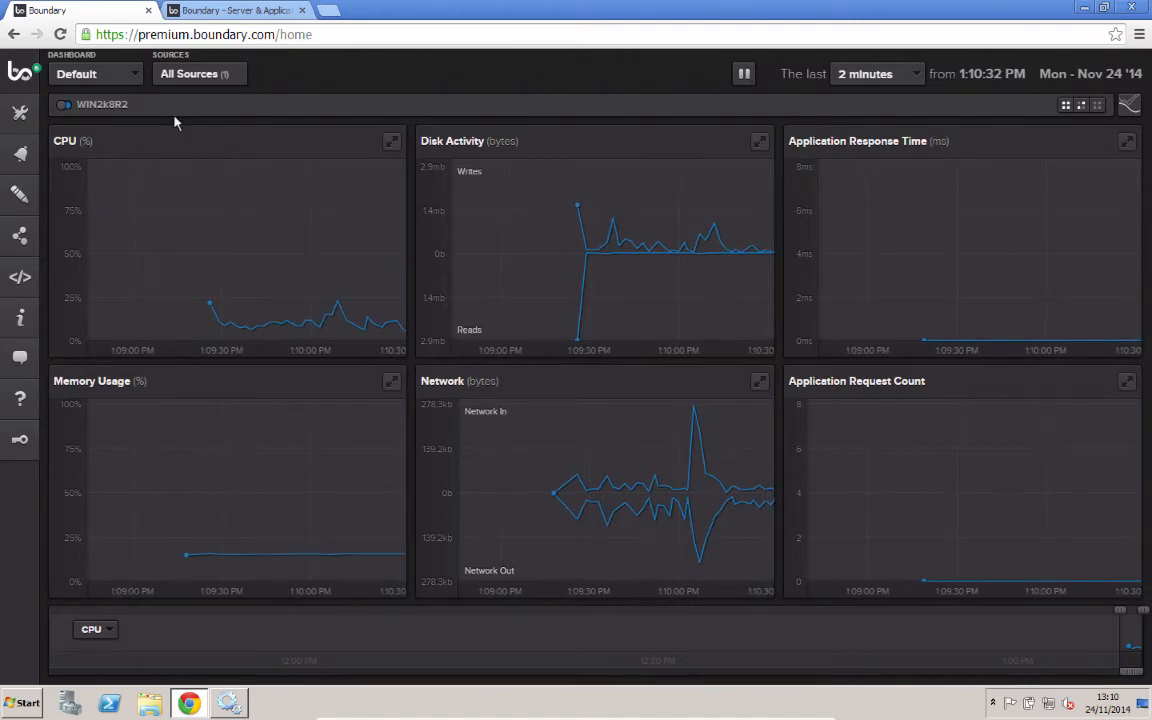
pyautogui.moveTo(20, 113)
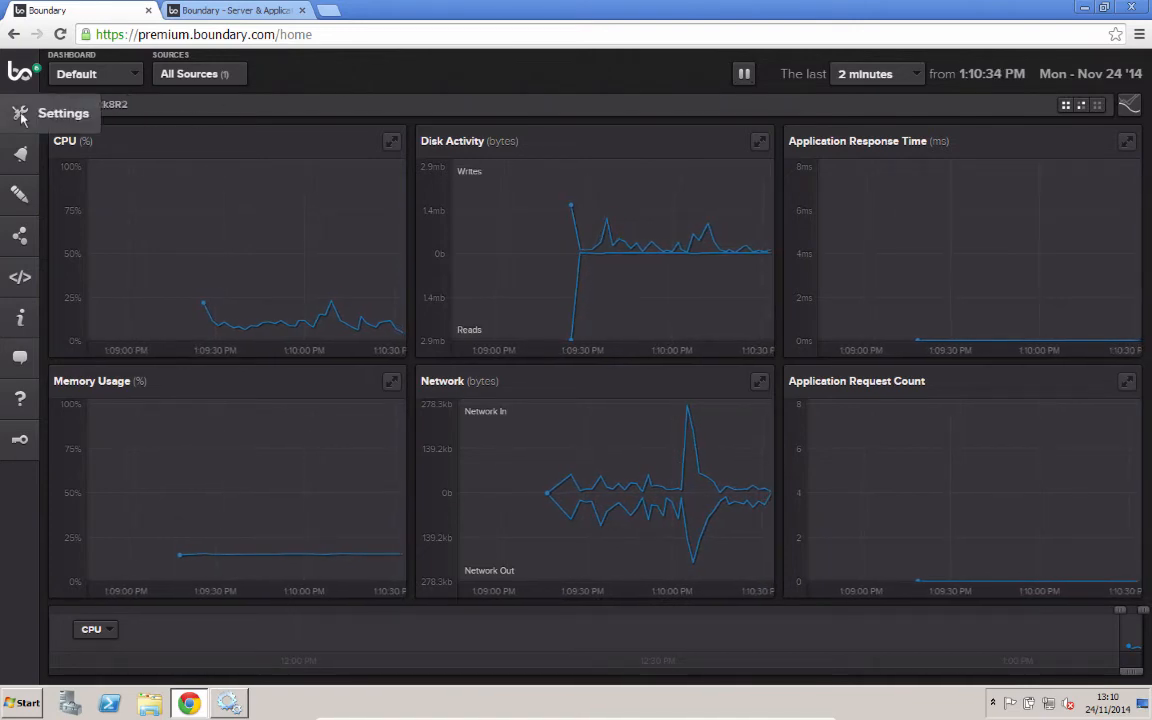
# Step: Browse the plugin catalogue in Settings and pick the apache plugin for the WIN2k8R2 relay
pyautogui.click(20, 113)
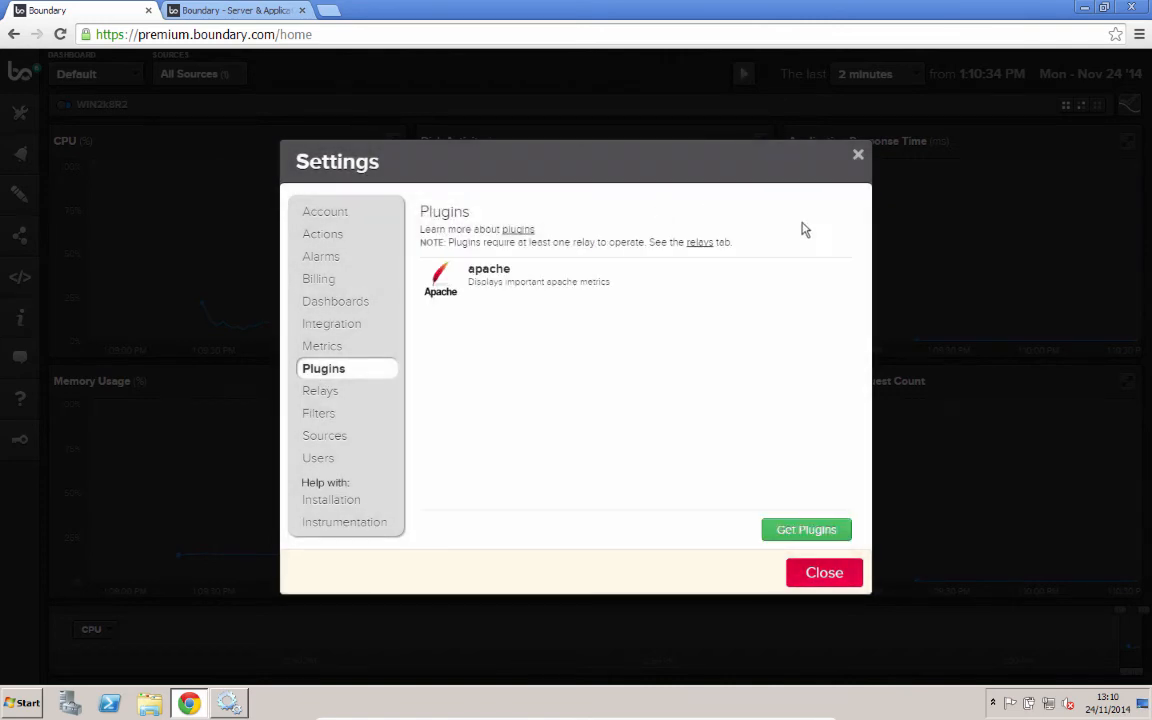
pyautogui.click(806, 529)
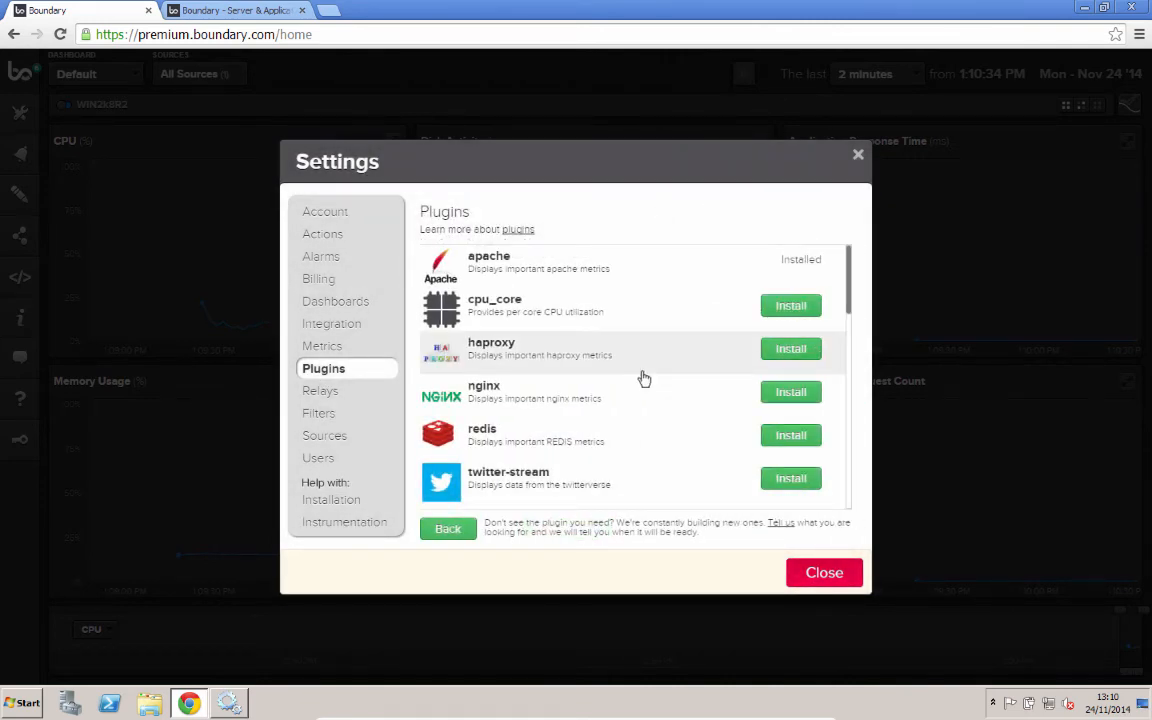
pyautogui.scroll(-3)
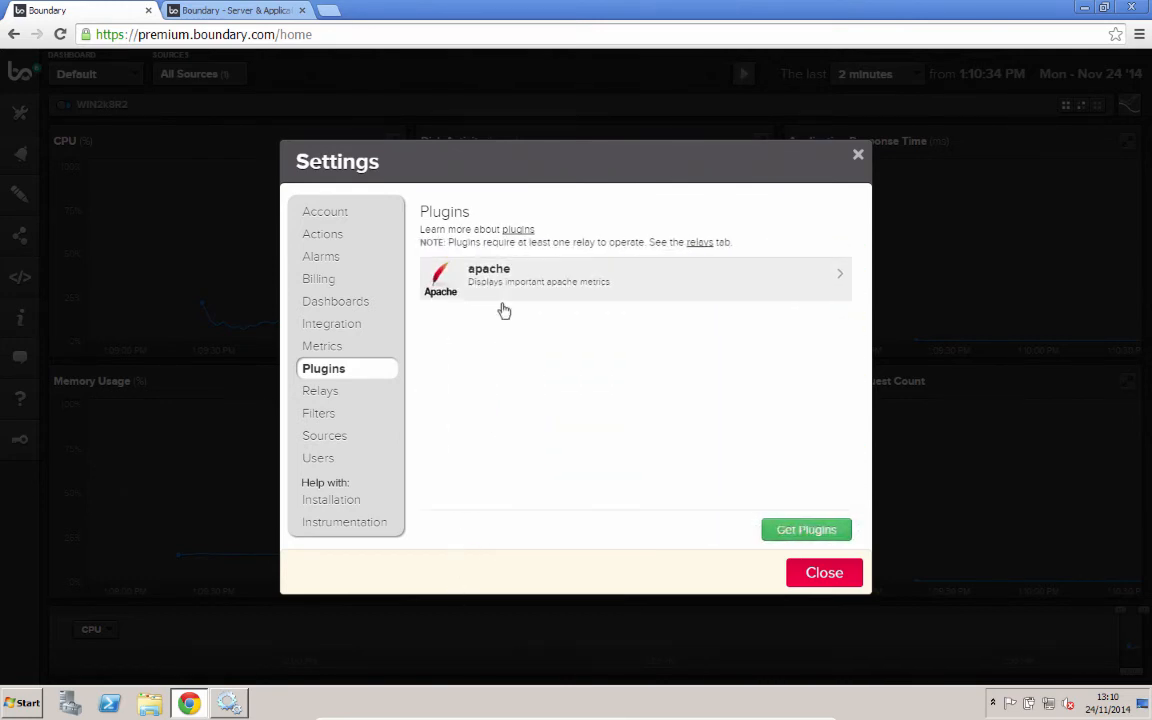
pyautogui.moveTo(479, 282)
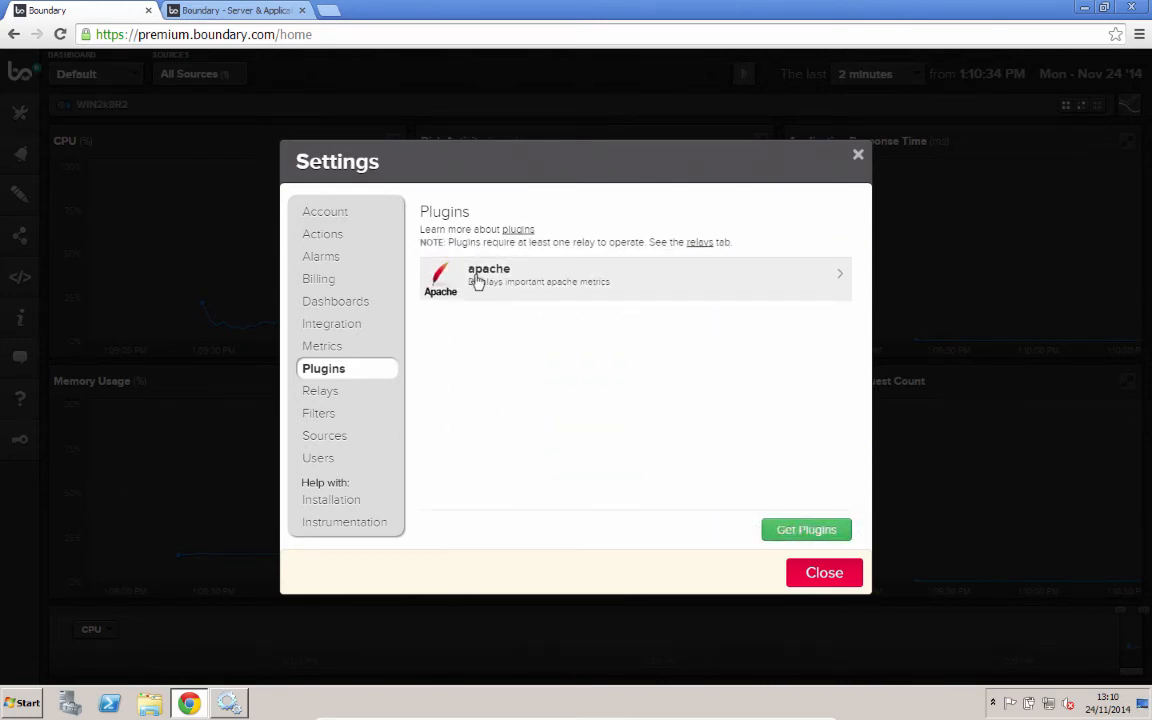
pyautogui.click(320, 390)
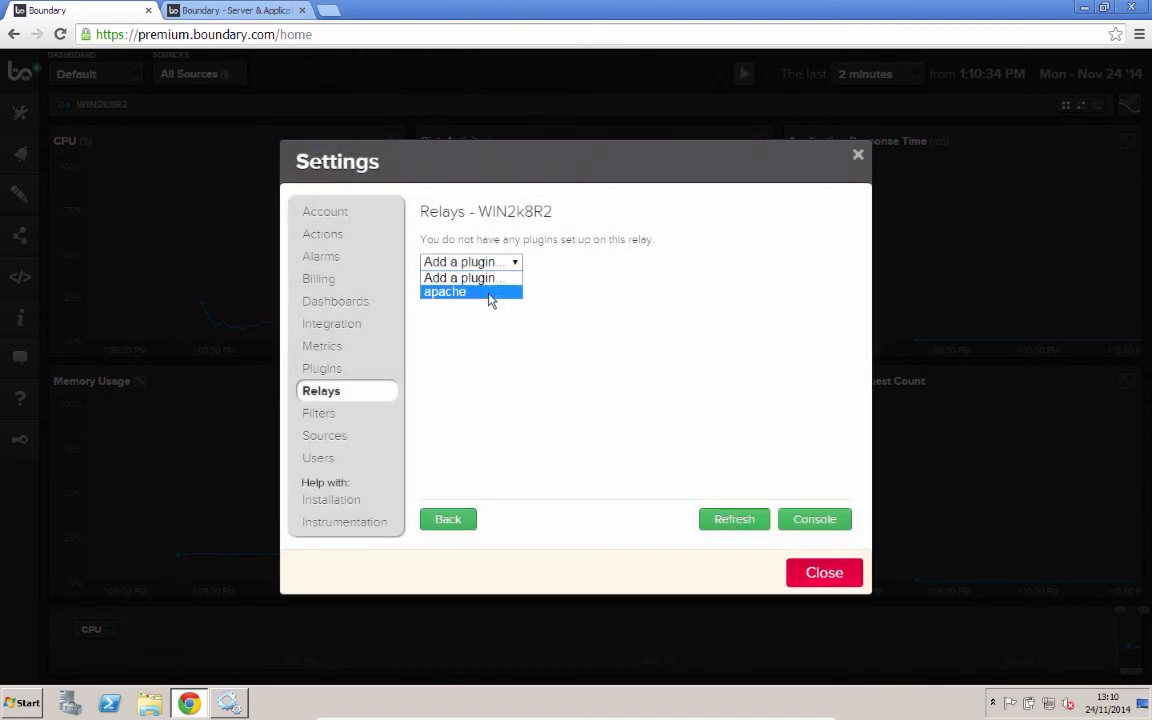
# Step: Add apache to the WIN2k8R2 relay with source 'windows apache', save, and close Settings
pyautogui.click(445, 291)
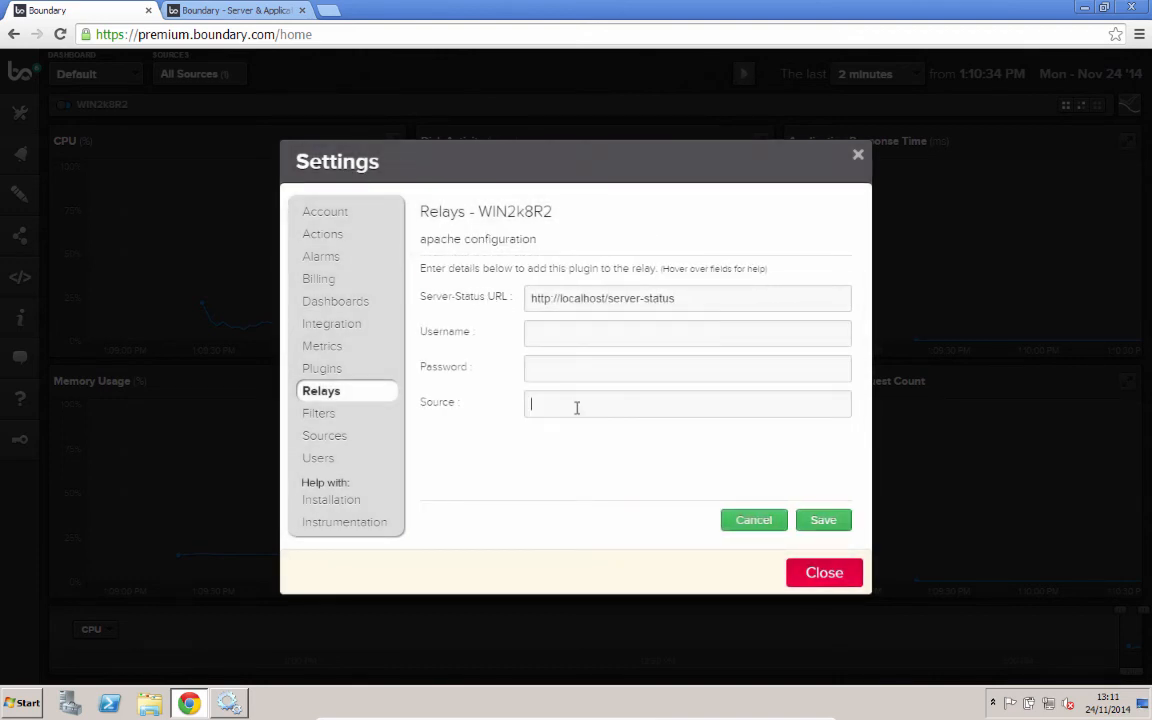
pyautogui.write('windows apache server')
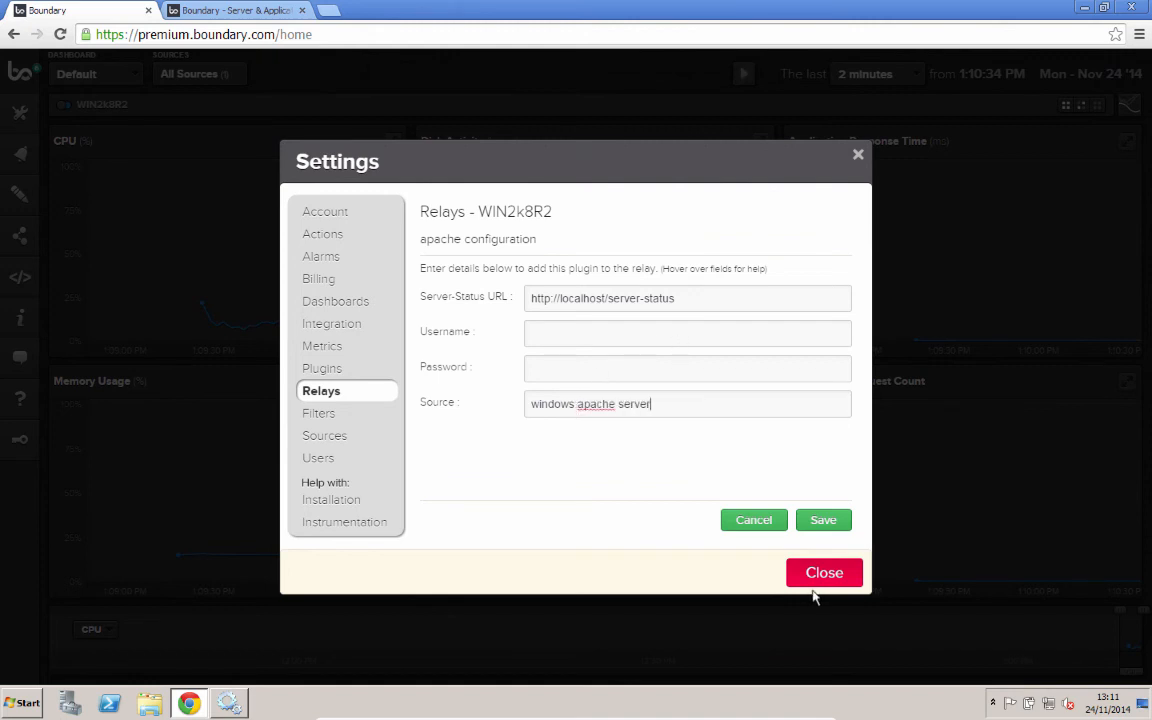
pyautogui.click(822, 519)
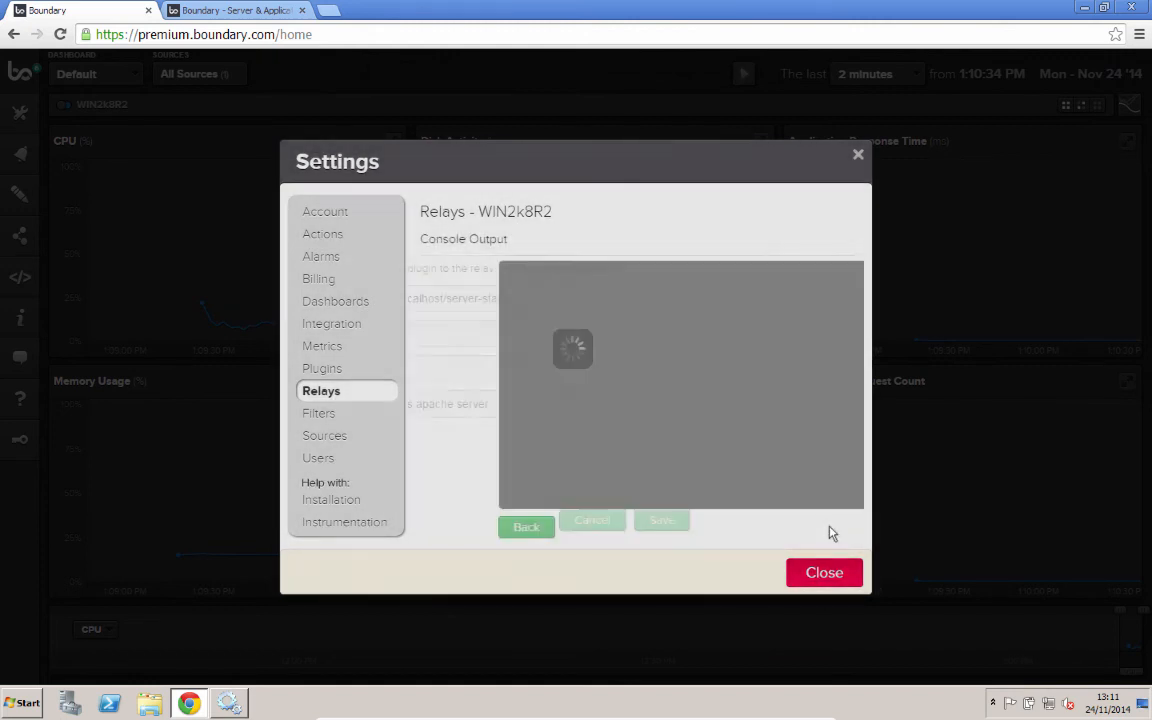
pyautogui.click(824, 572)
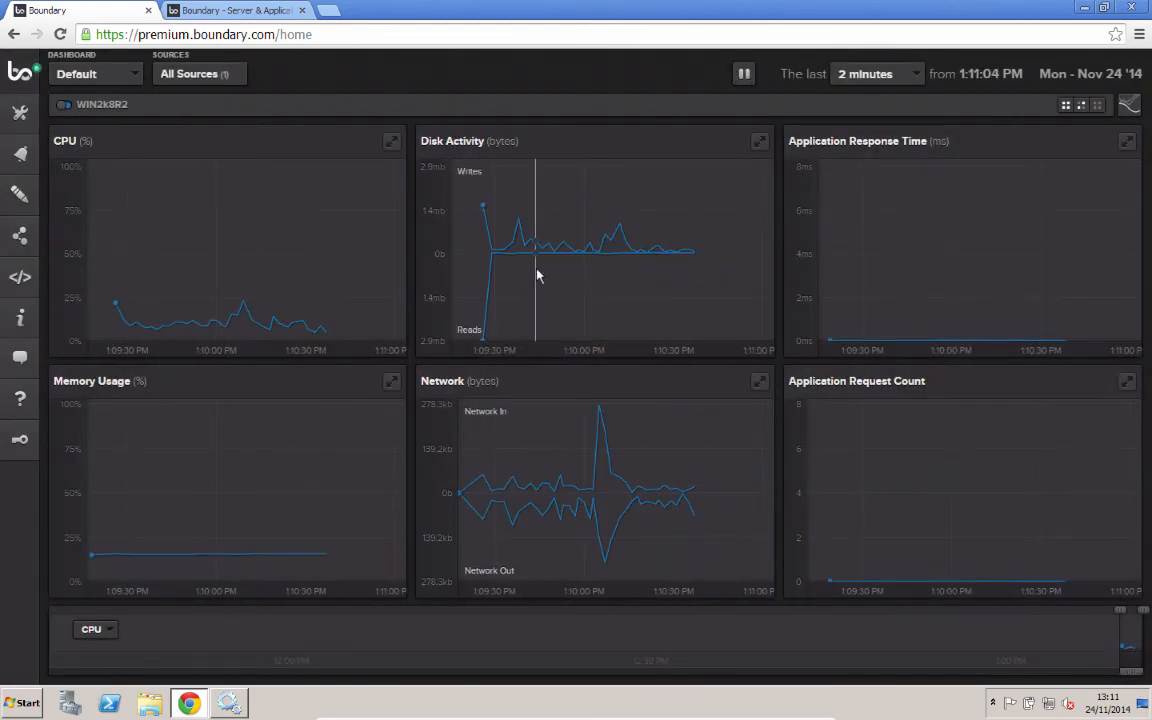
pyautogui.moveTo(428, 105)
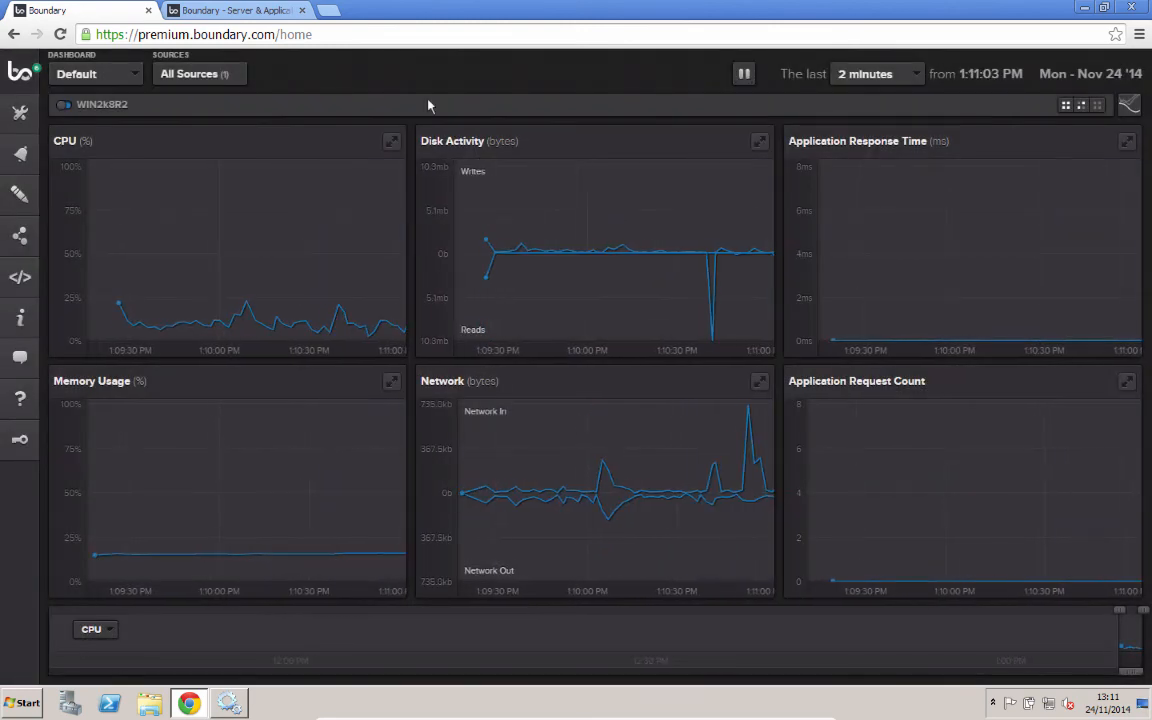